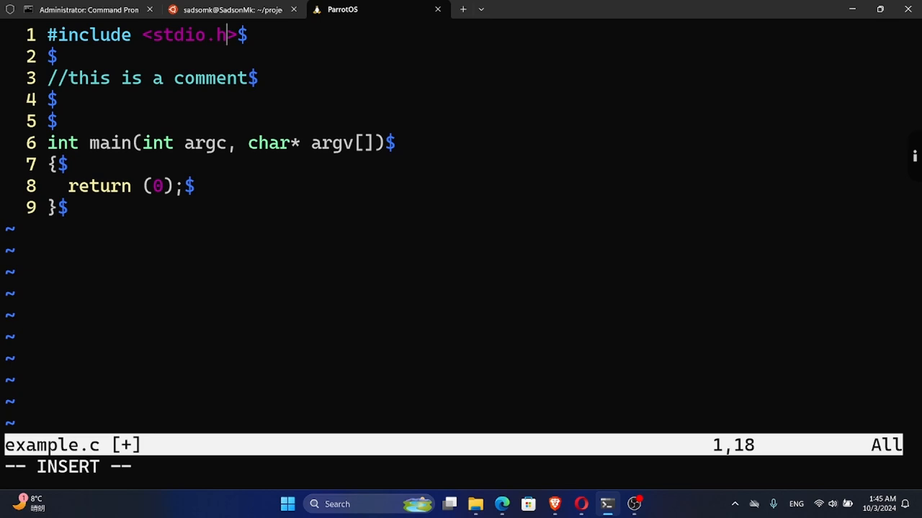
mouse_move(475, 174)
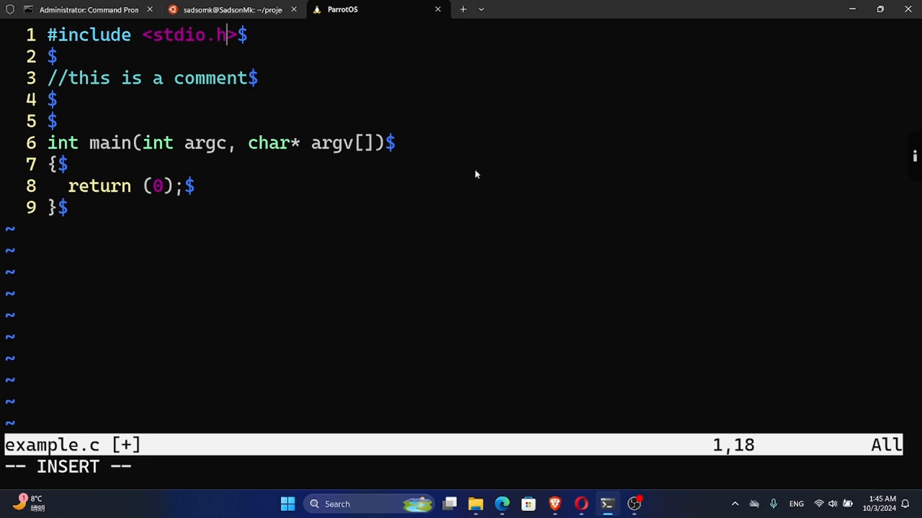
mouse_move(262, 54)
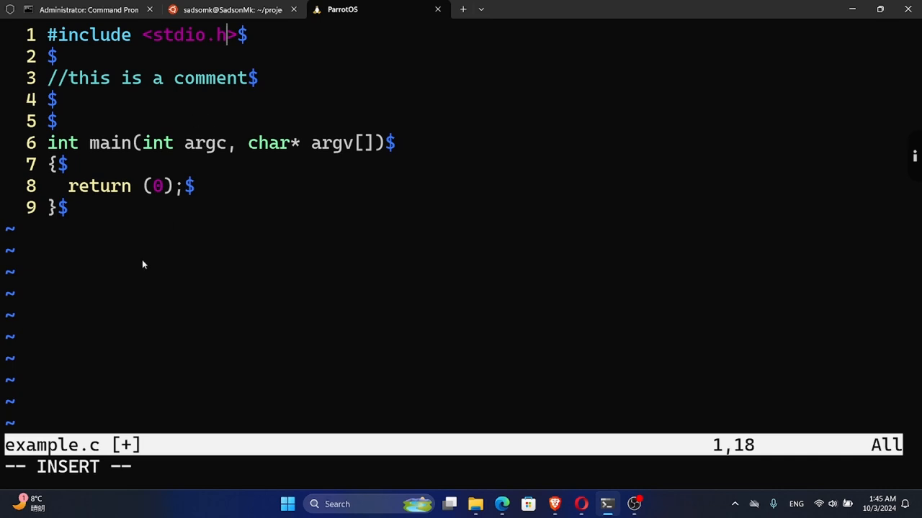
mouse_move(300, 282)
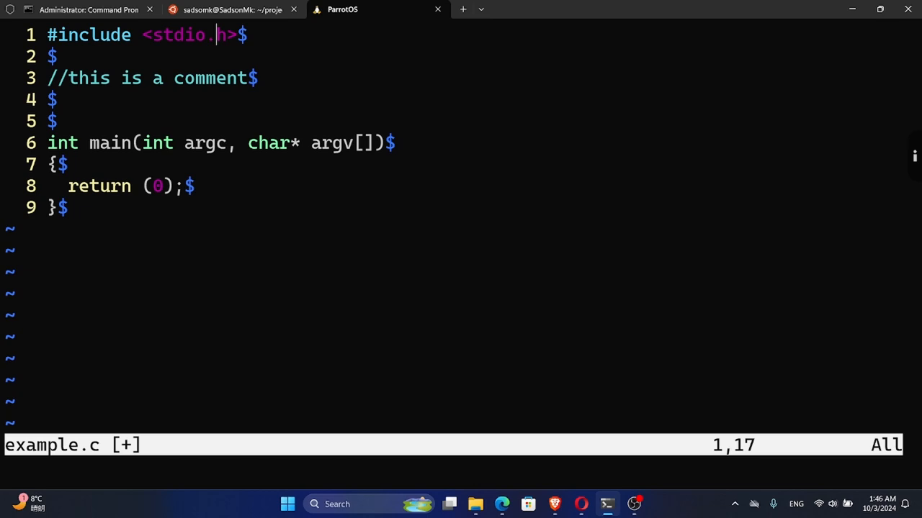
- Run :set nolist so example.c shows plain code without $ line-end markers
text(:set)
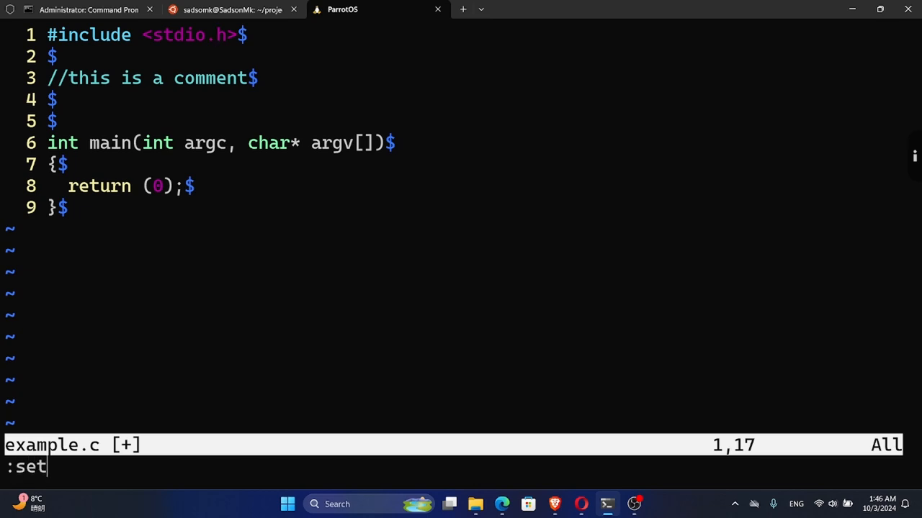
text(nol)
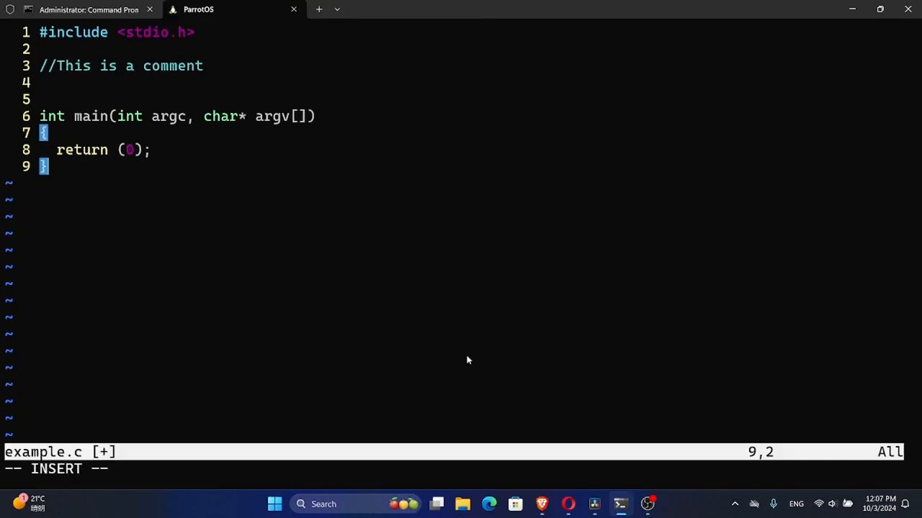
mouse_move(200, 192)
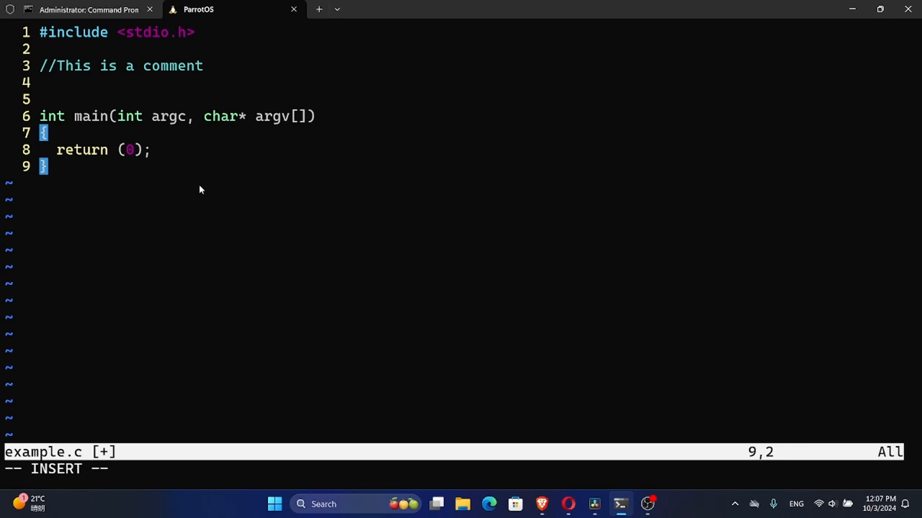
- Leave insert mode and run :set list to show $ at every line end
key(Escape)
text(:)
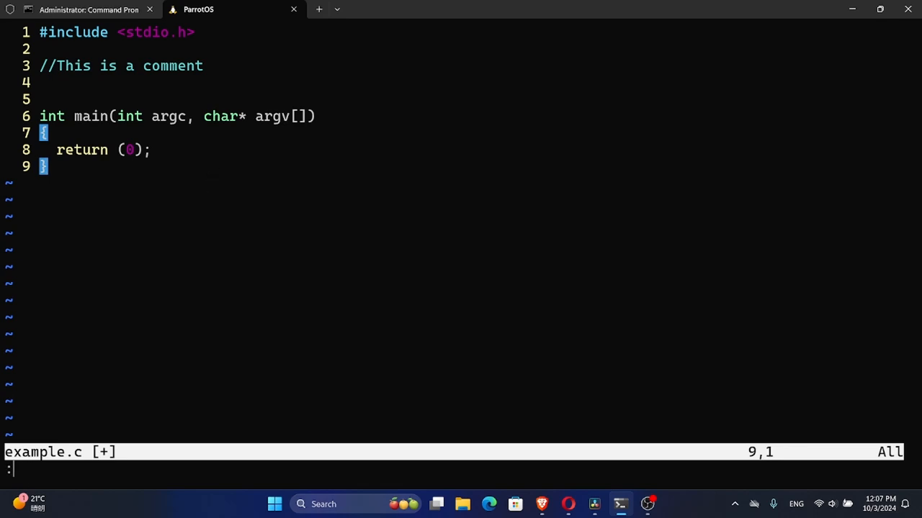
text(set)
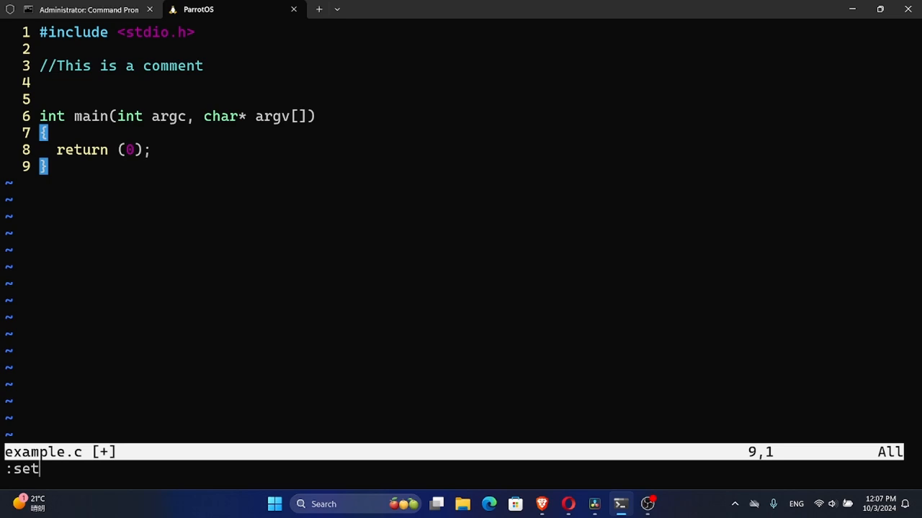
text(list)
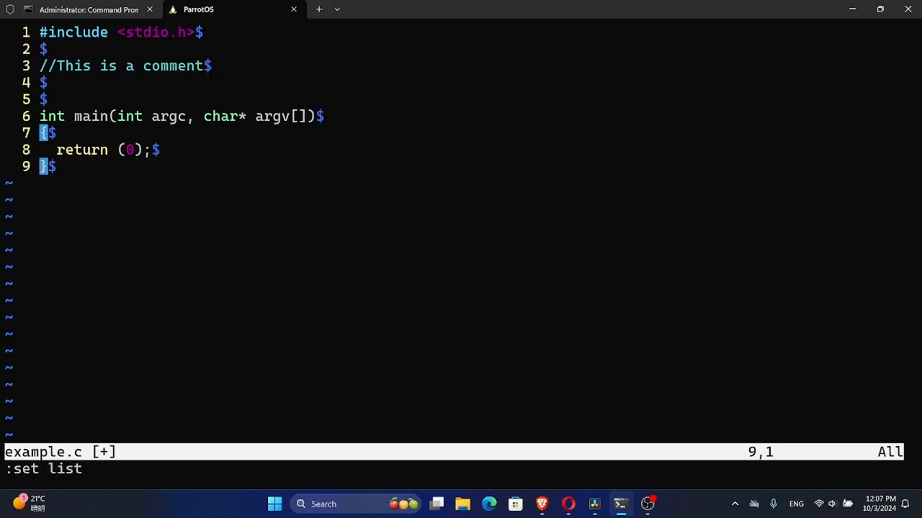
mouse_move(268, 148)
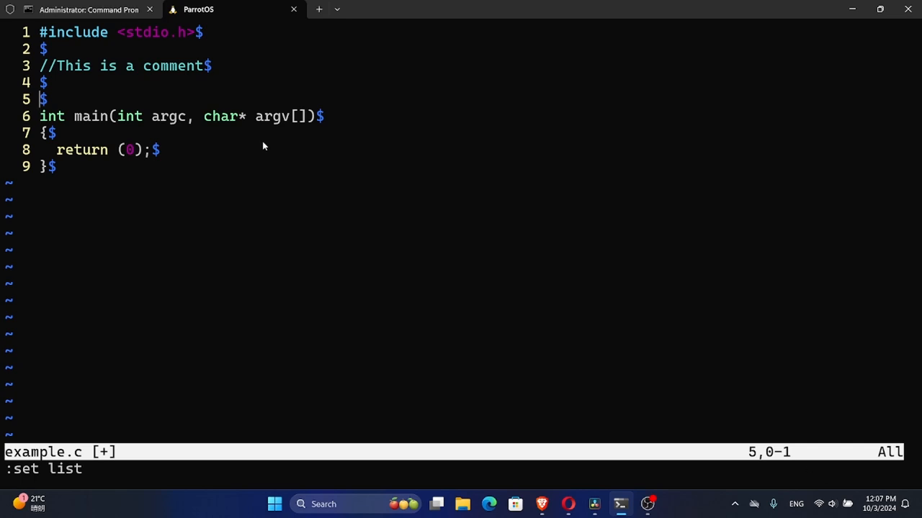
key(i)
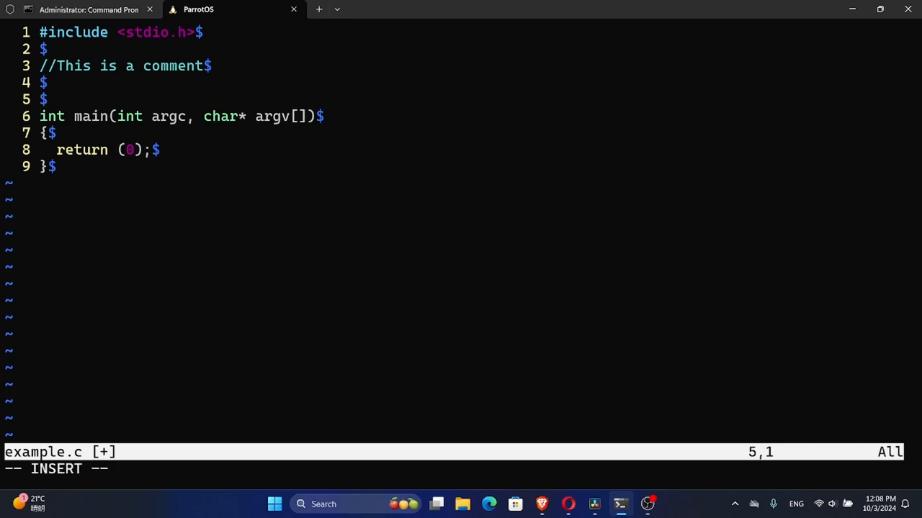
text(+++++++)
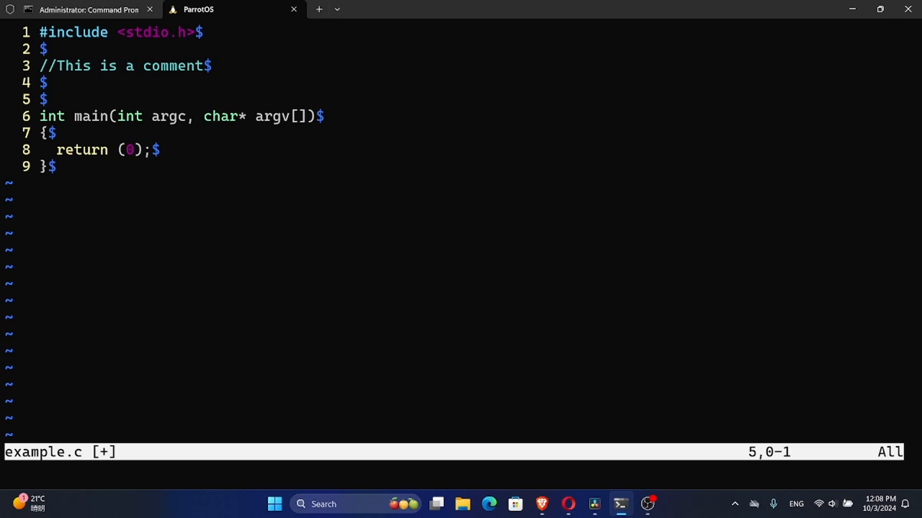
- Run :set nolist again to hide the $ markers in example.c
text(:set nolist)
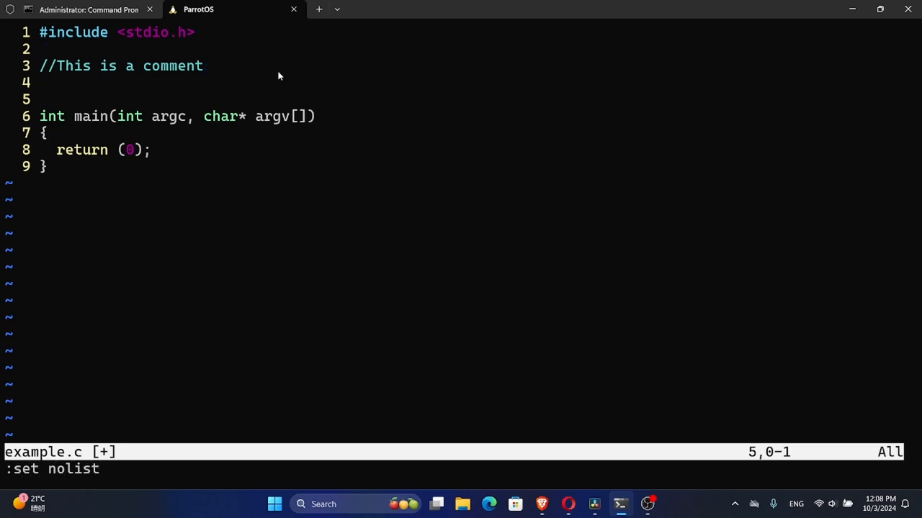
mouse_move(254, 131)
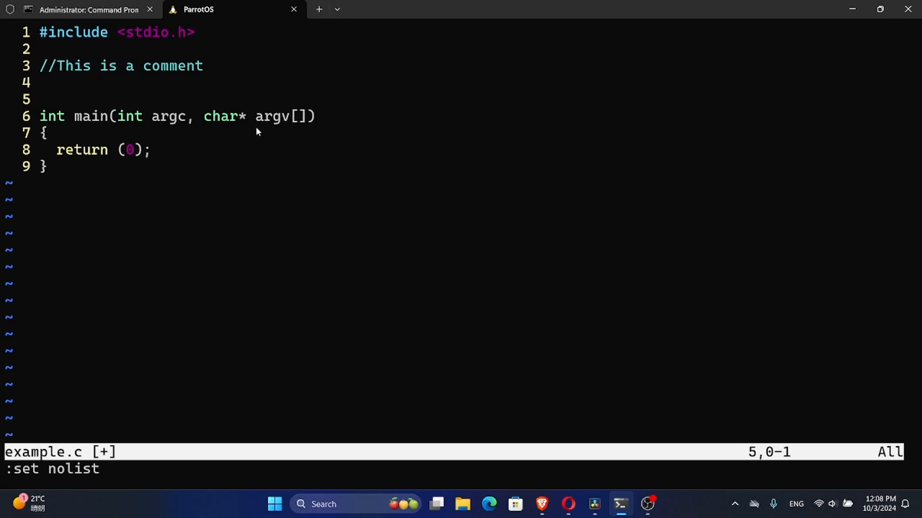
mouse_move(275, 141)
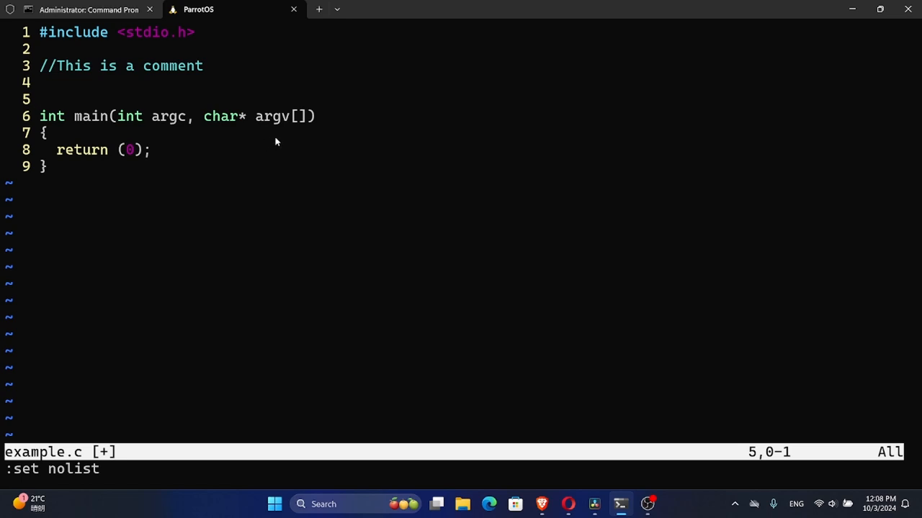